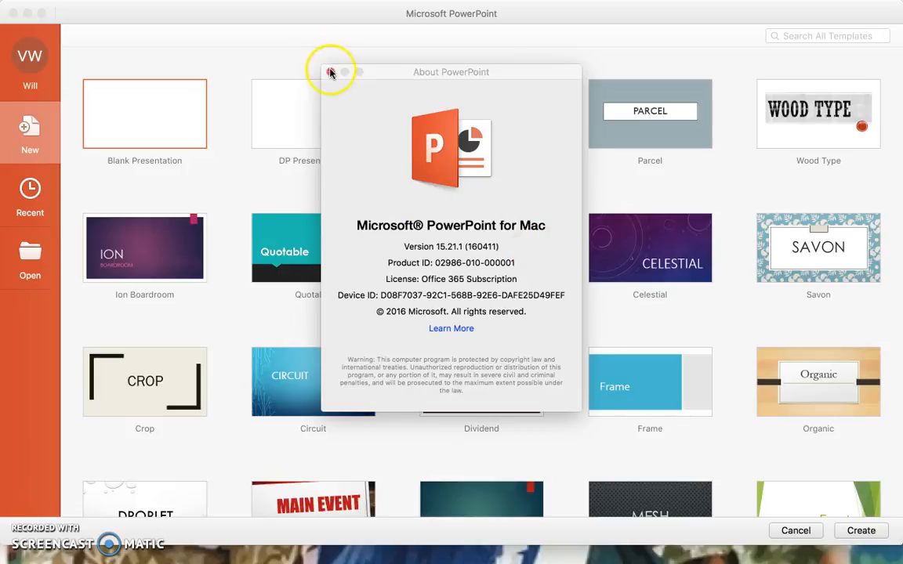
# Dismiss the About PowerPoint window to reach the blank presentation
pyautogui.click(330, 72)
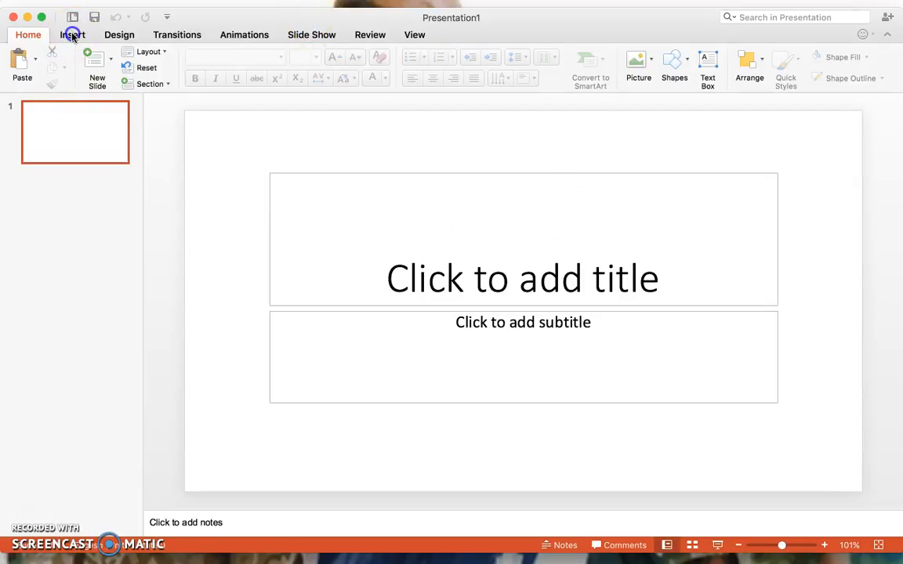
# Show the Insert ribbon's Audio dropdown with its browser, file and recording choices
pyautogui.click(72, 34)
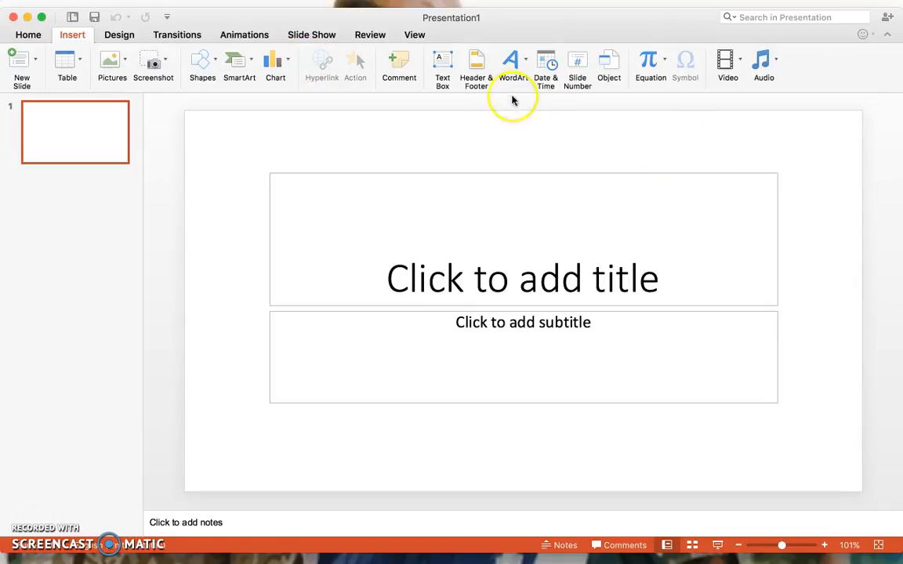
pyautogui.moveTo(762, 61)
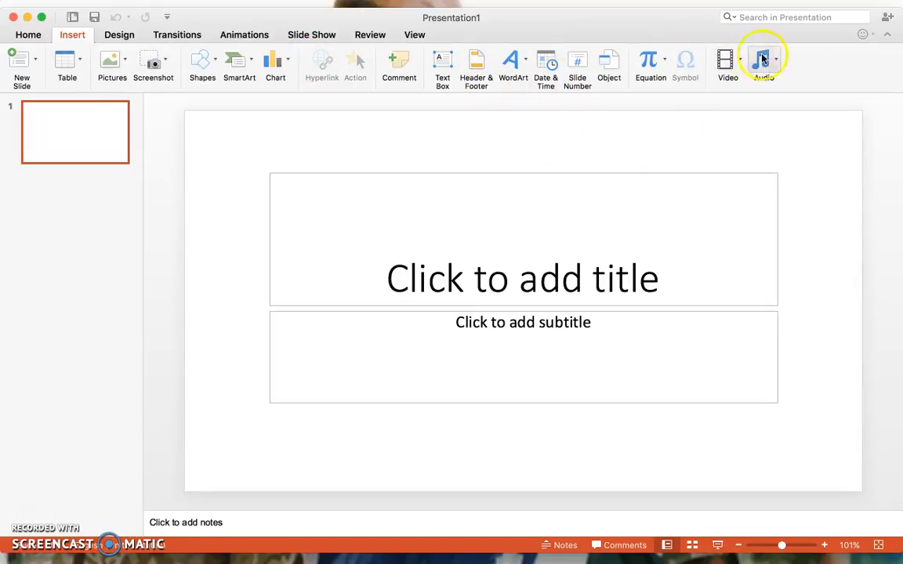
pyautogui.click(762, 62)
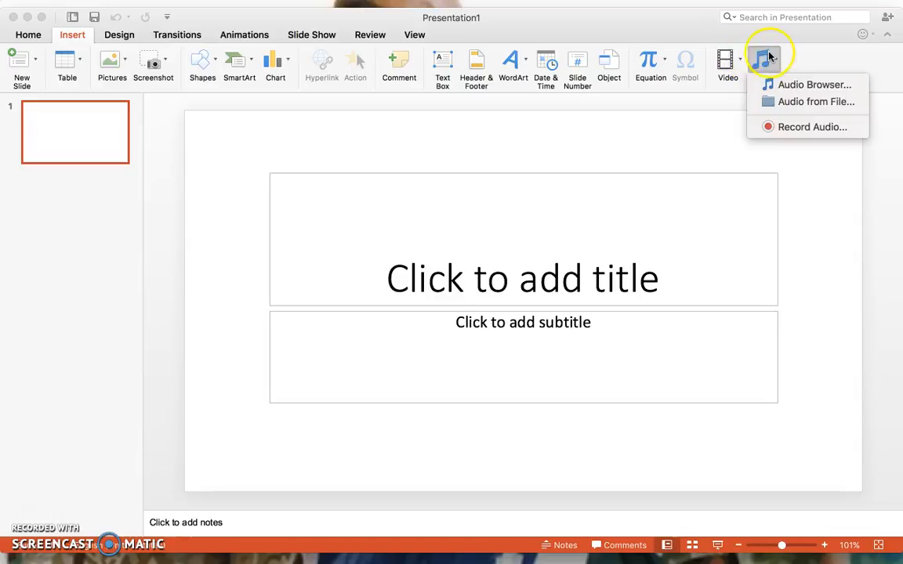
pyautogui.moveTo(815, 84)
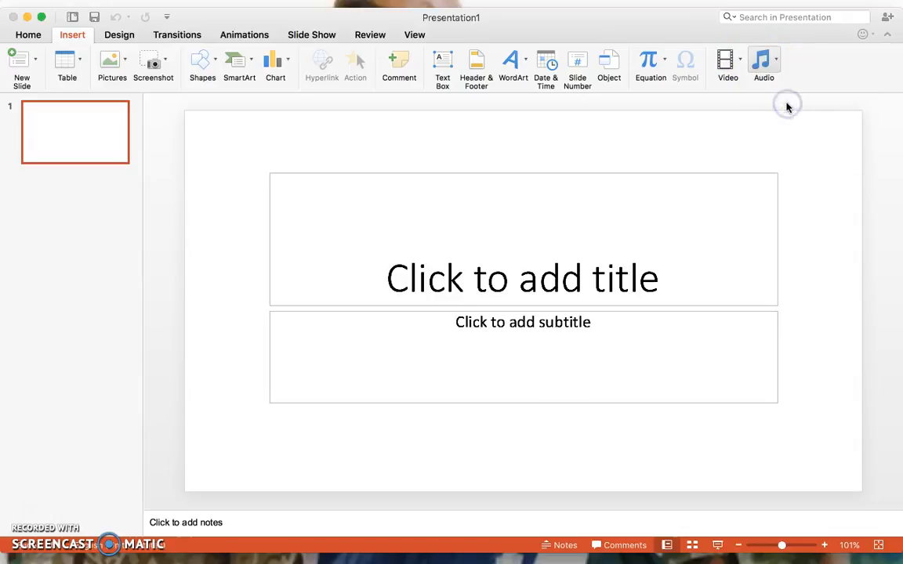
# Insert the '7B_ Decision Season for Seniors' MP3 from the Desktop onto the title slide
pyautogui.click(763, 66)
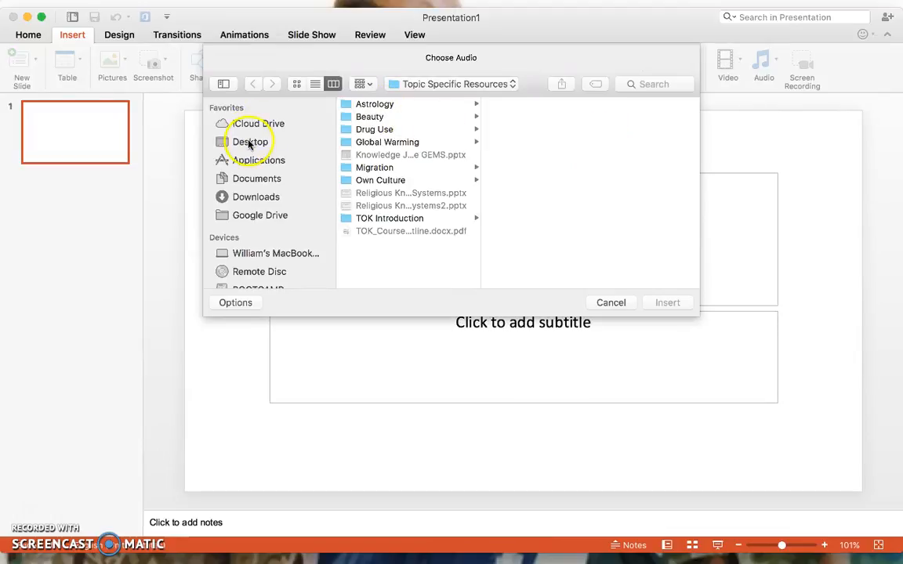
pyautogui.click(251, 141)
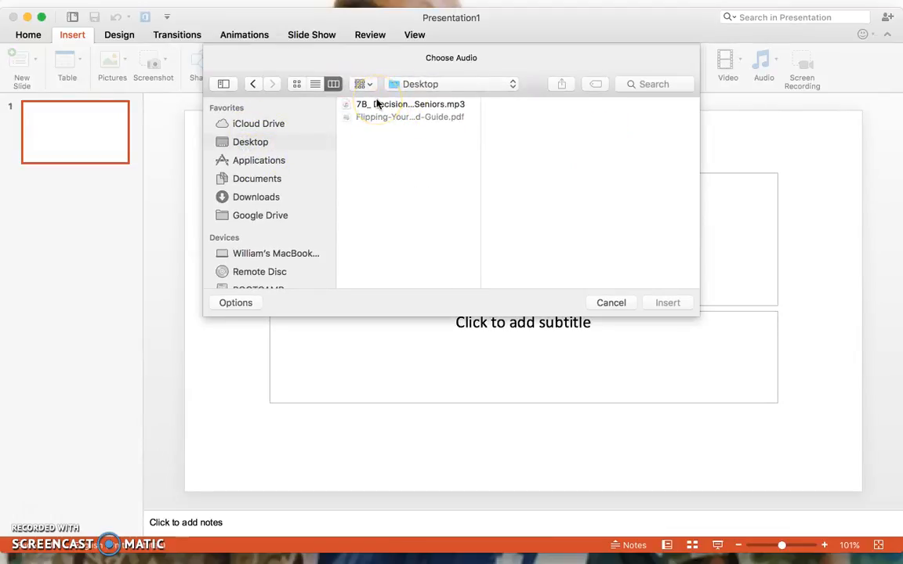
pyautogui.click(411, 104)
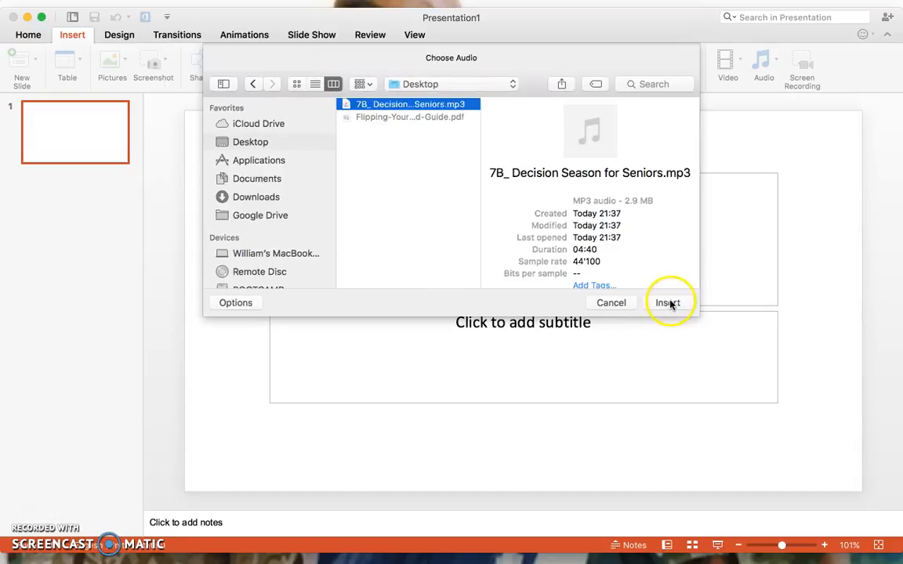
pyautogui.click(668, 302)
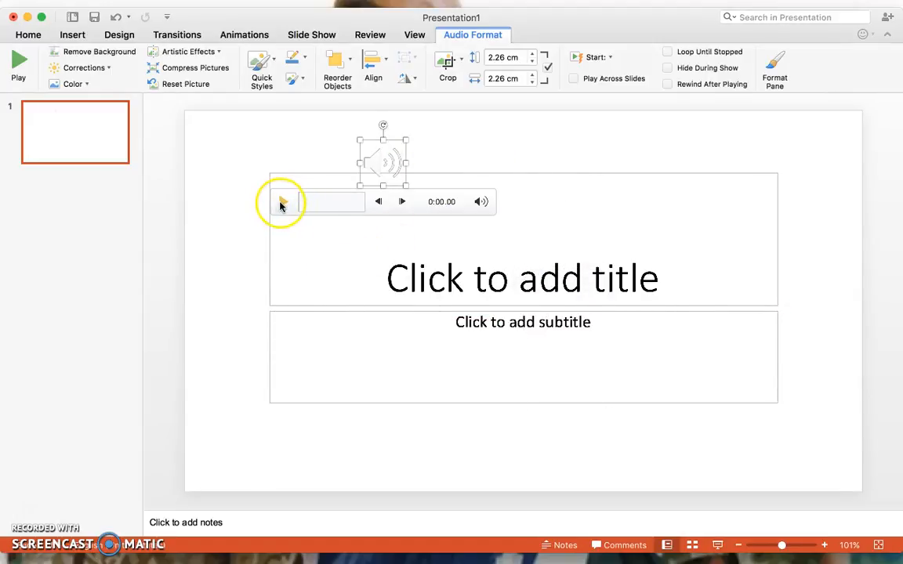
# Play the embedded audio clip for a few seconds on the slide, then pause it
pyautogui.click(282, 201)
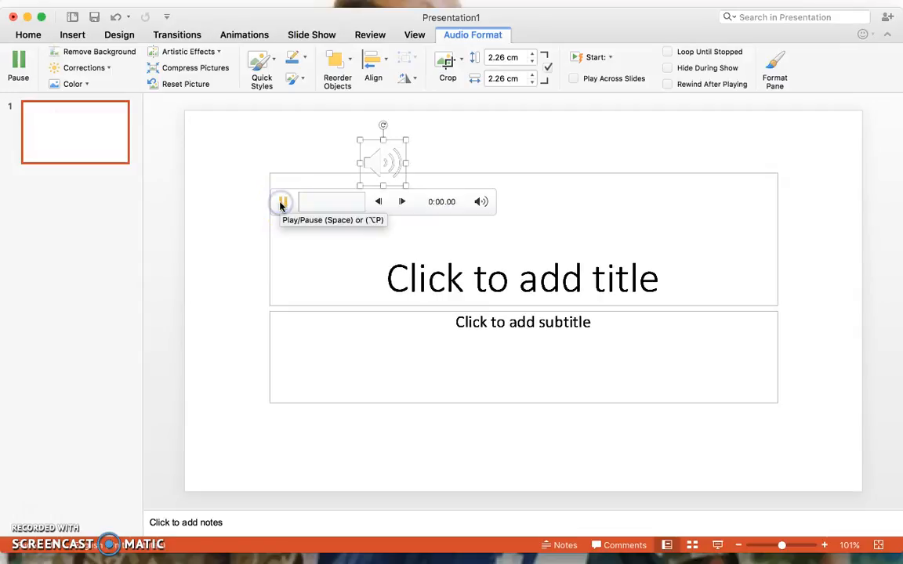
pyautogui.click(282, 200)
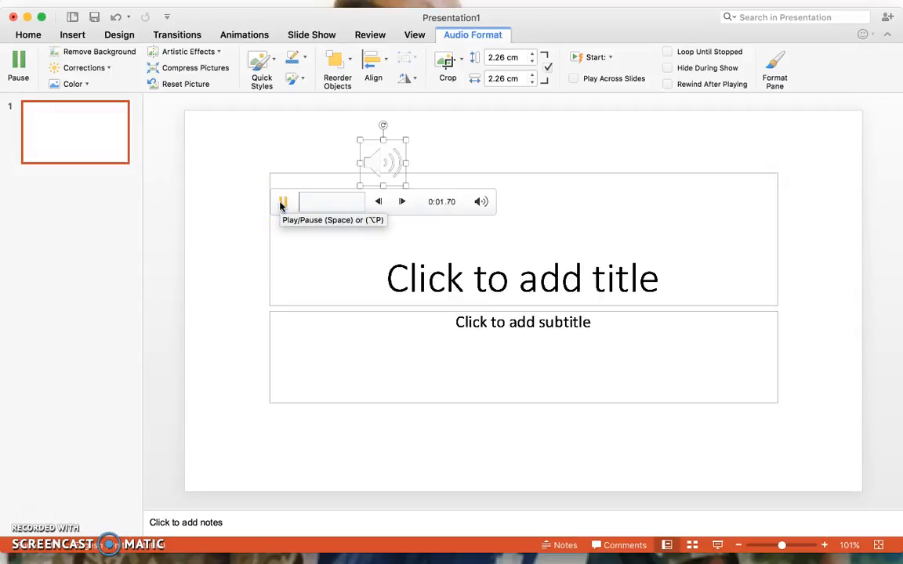
pyautogui.click(282, 203)
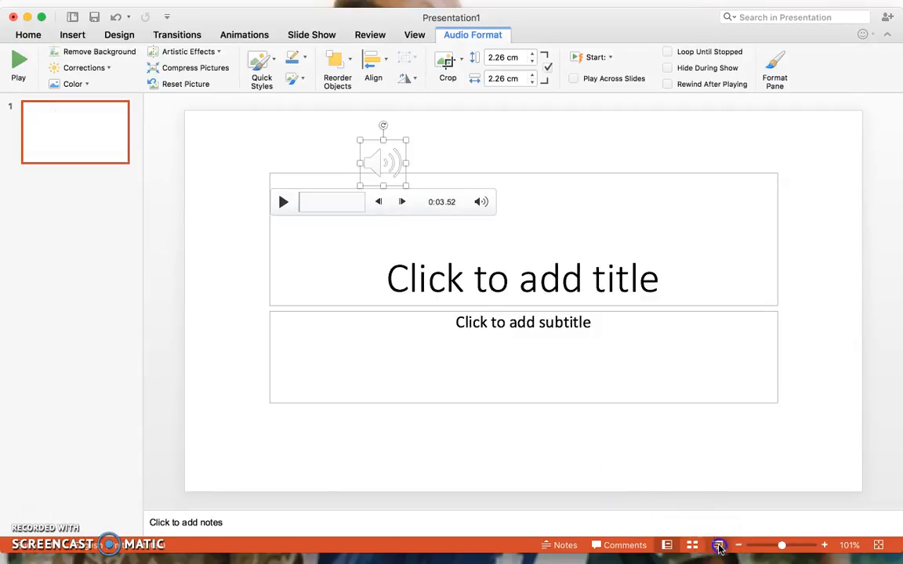
# Start the full-screen slide show and play the audio from its speaker icon
pyautogui.click(718, 546)
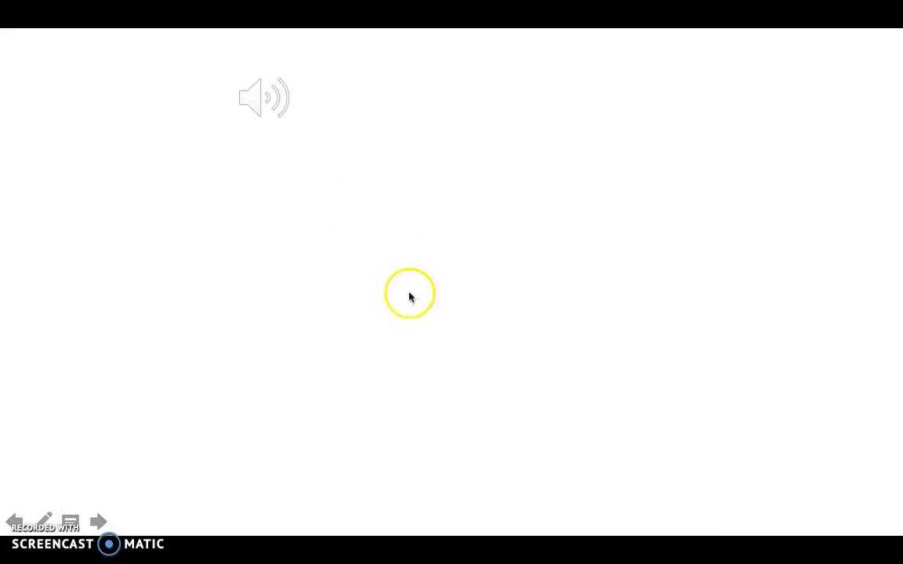
pyautogui.moveTo(280, 169)
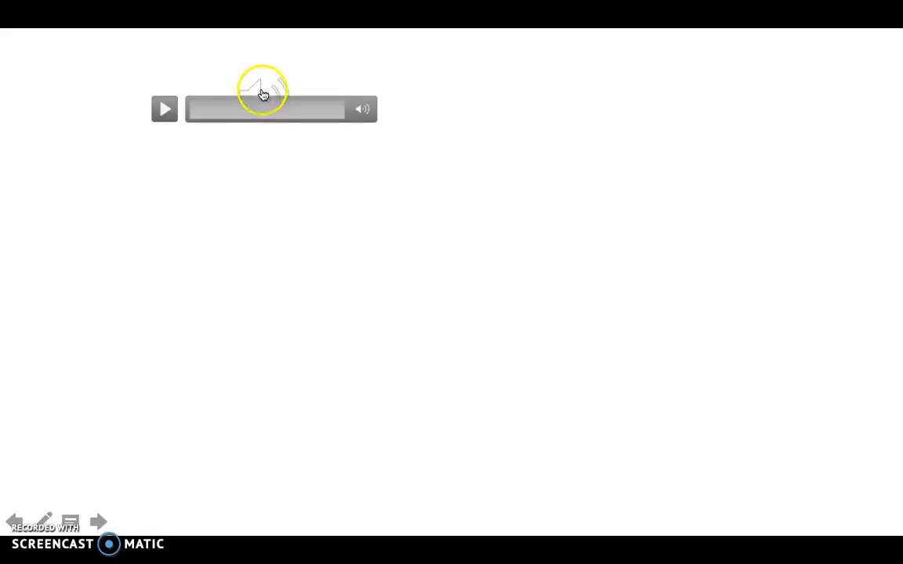
pyautogui.click(164, 109)
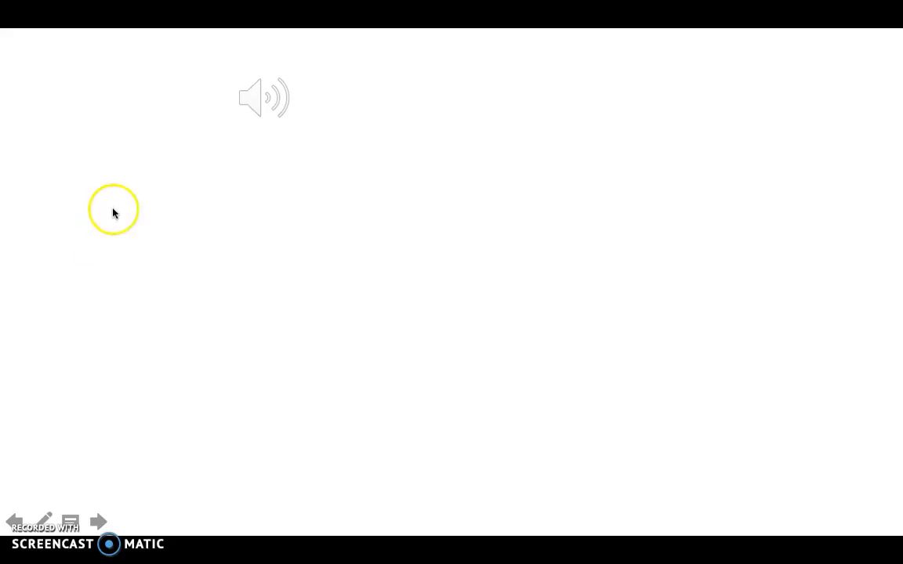
pyautogui.click(264, 97)
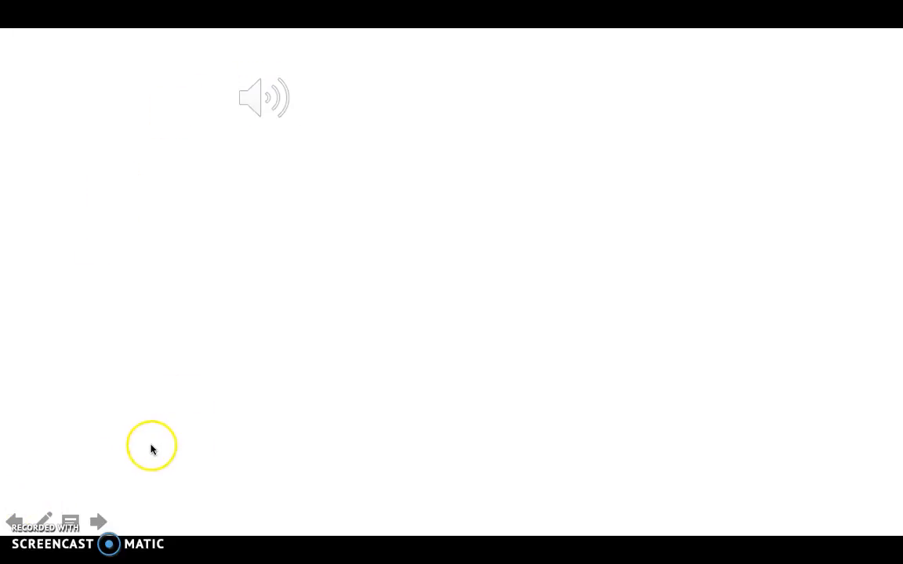
pyautogui.moveTo(157, 505)
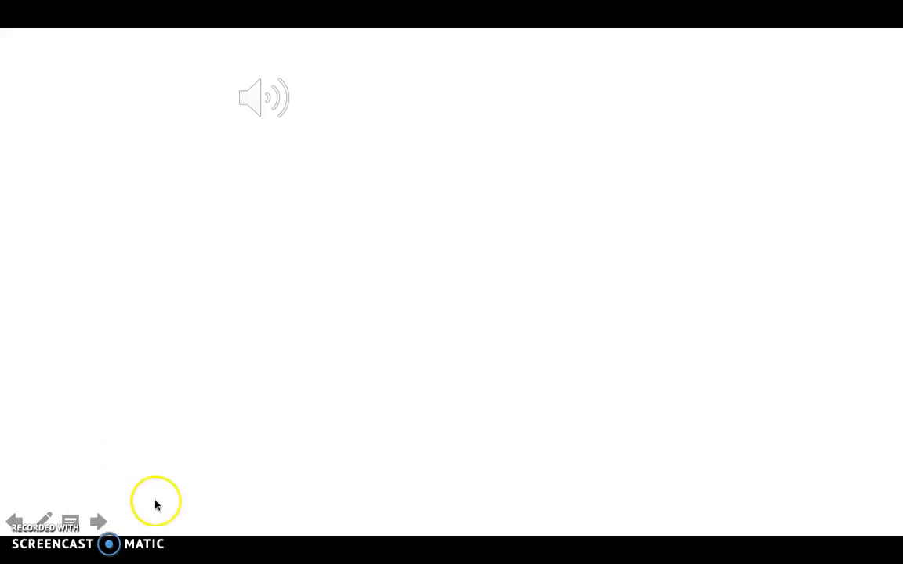